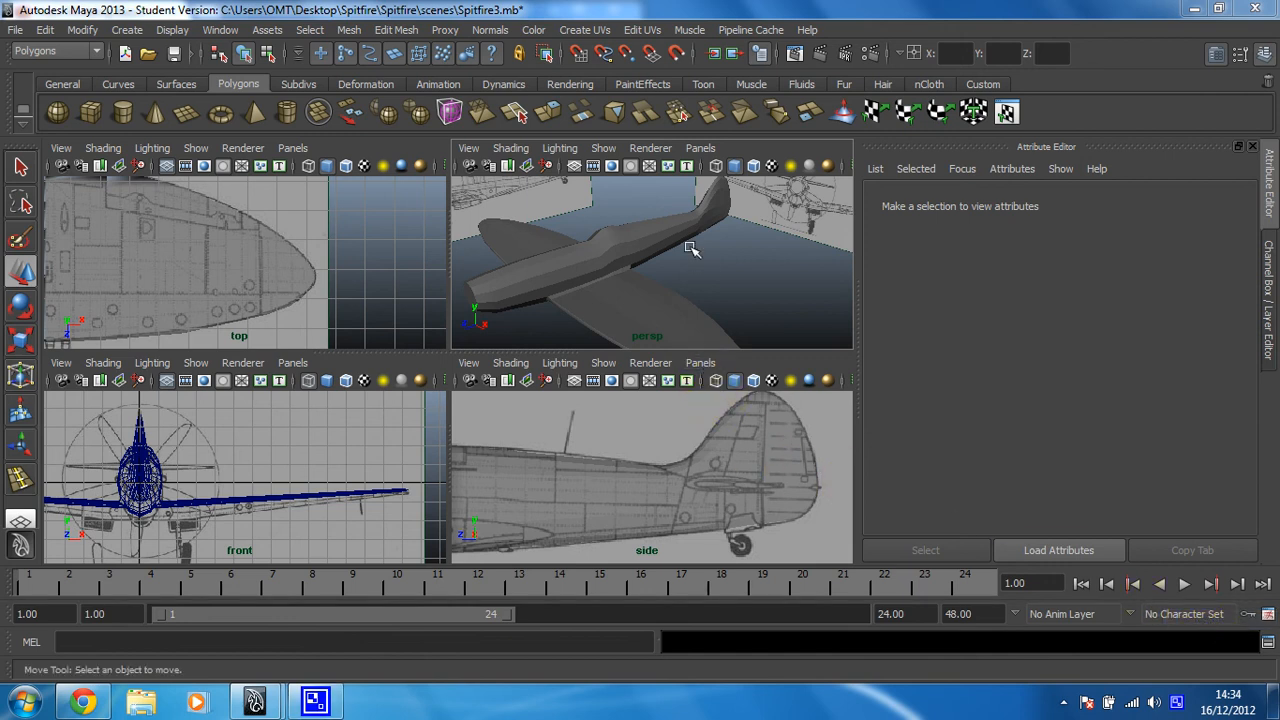
- Make the side view active and switch the fuselage mesh to face selection
click(760, 456)
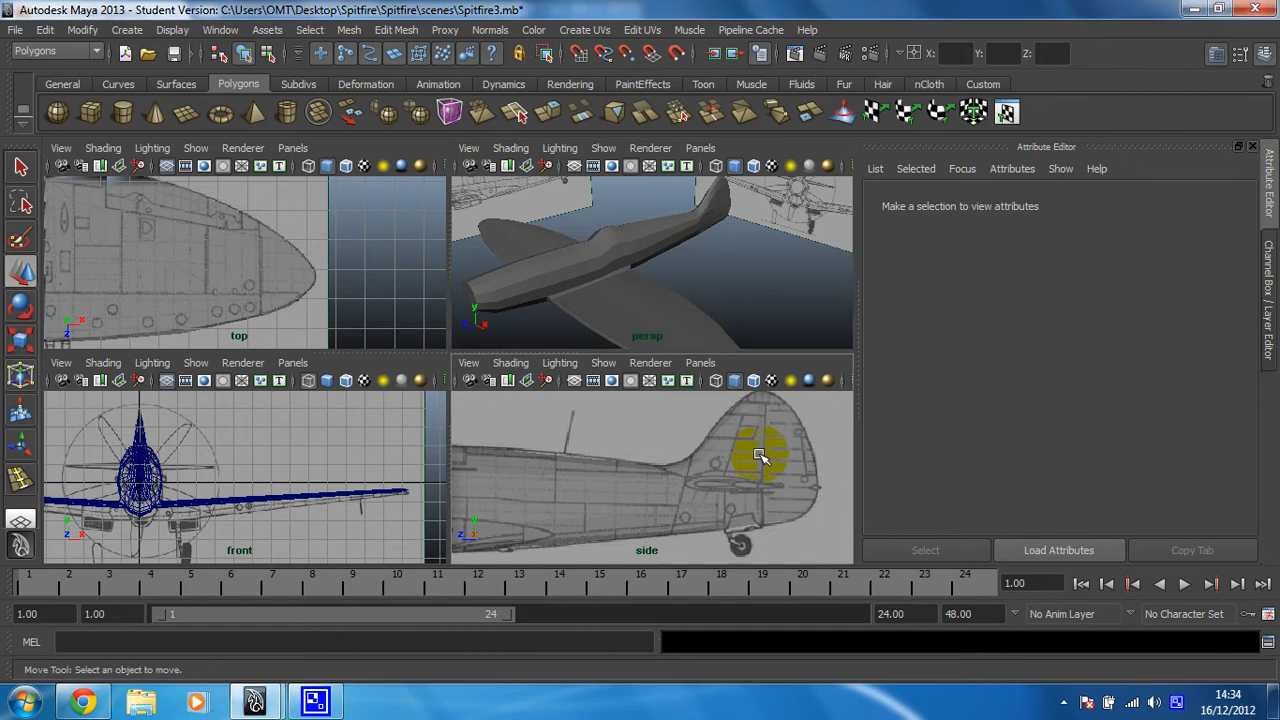
right_click(760, 456)
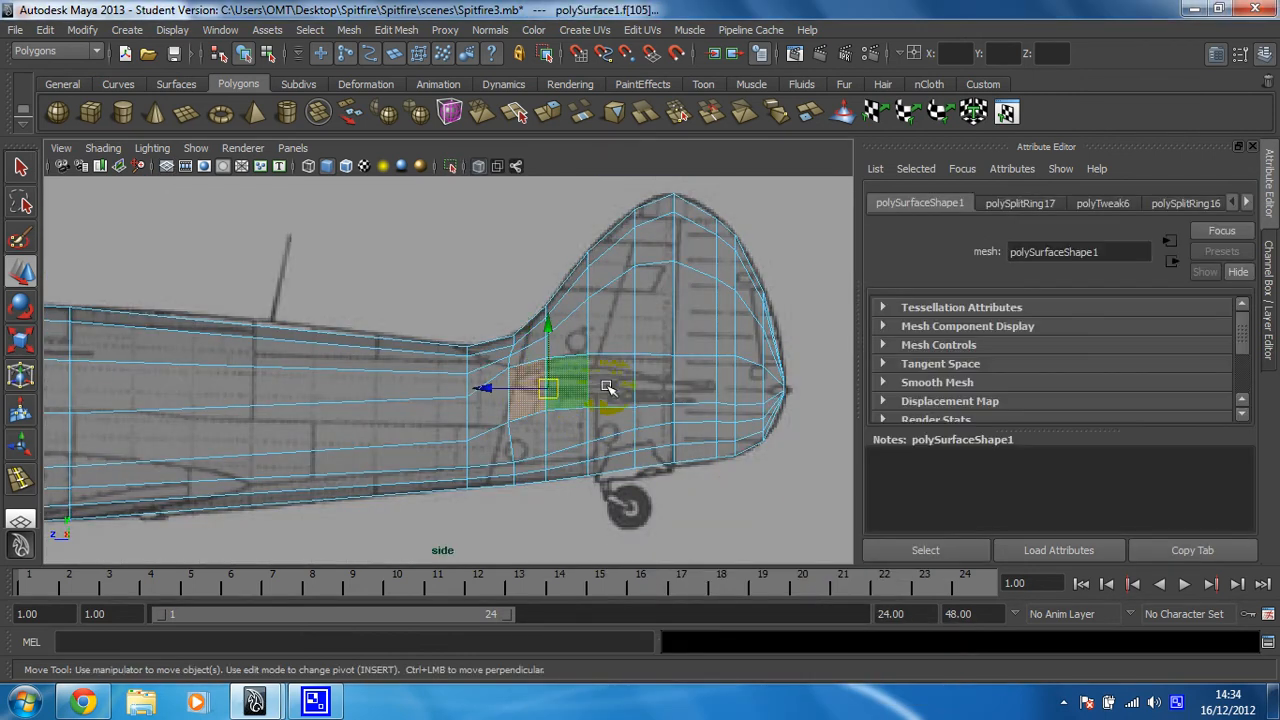
- Extrude the selected rear fuselage face, creating polyExtrudeFace3
drag(608, 388, 710, 418)
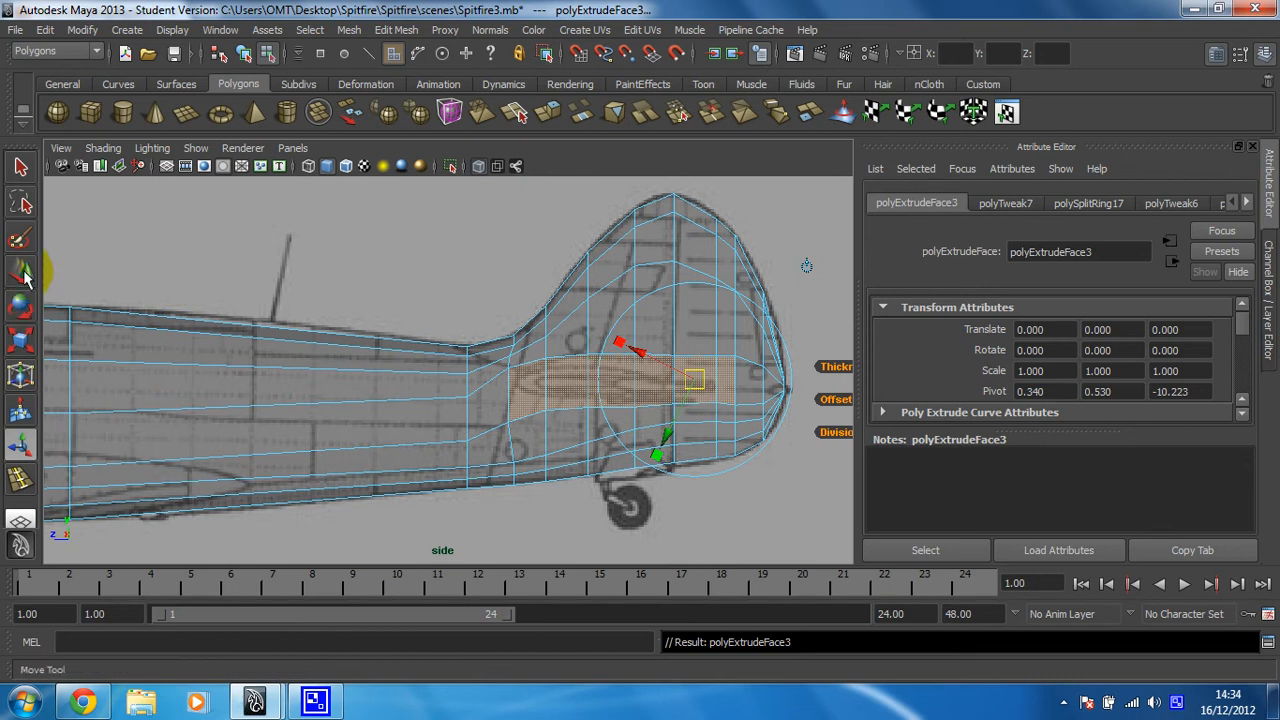
- Scale the extruded face horizontally into a long thin tailplane stub
click(20, 340)
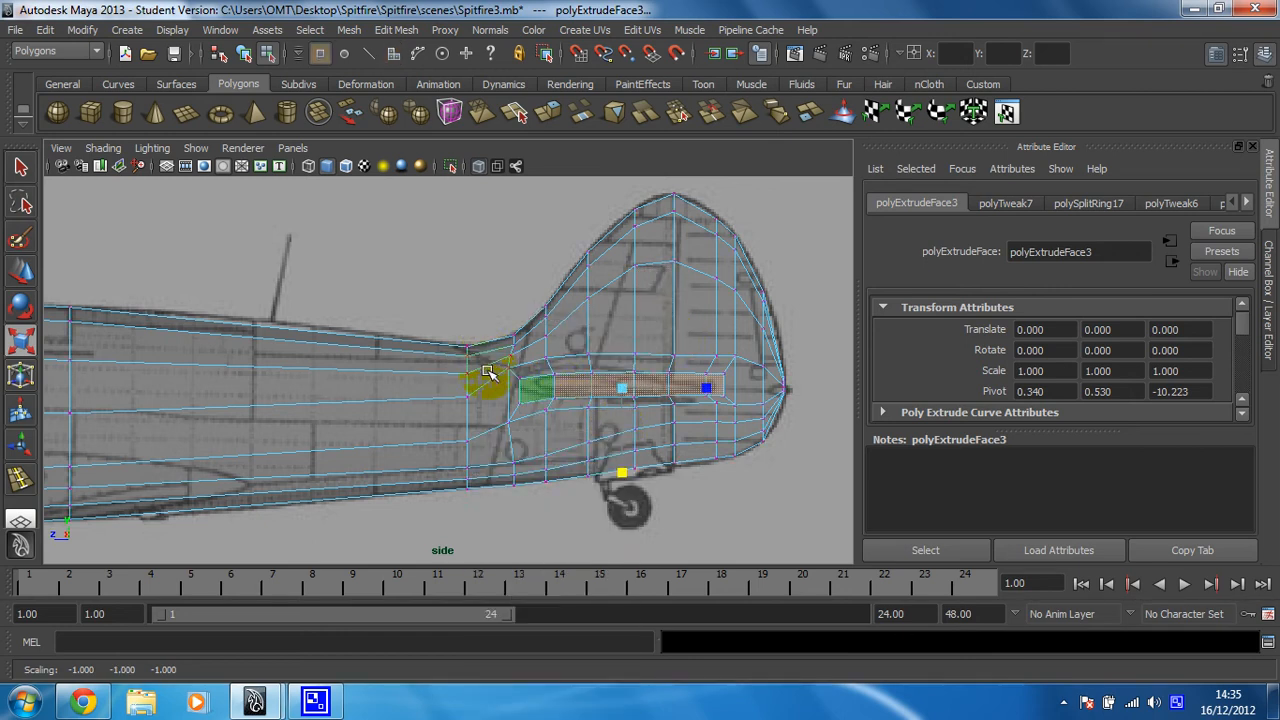
drag(490, 380, 540, 378)
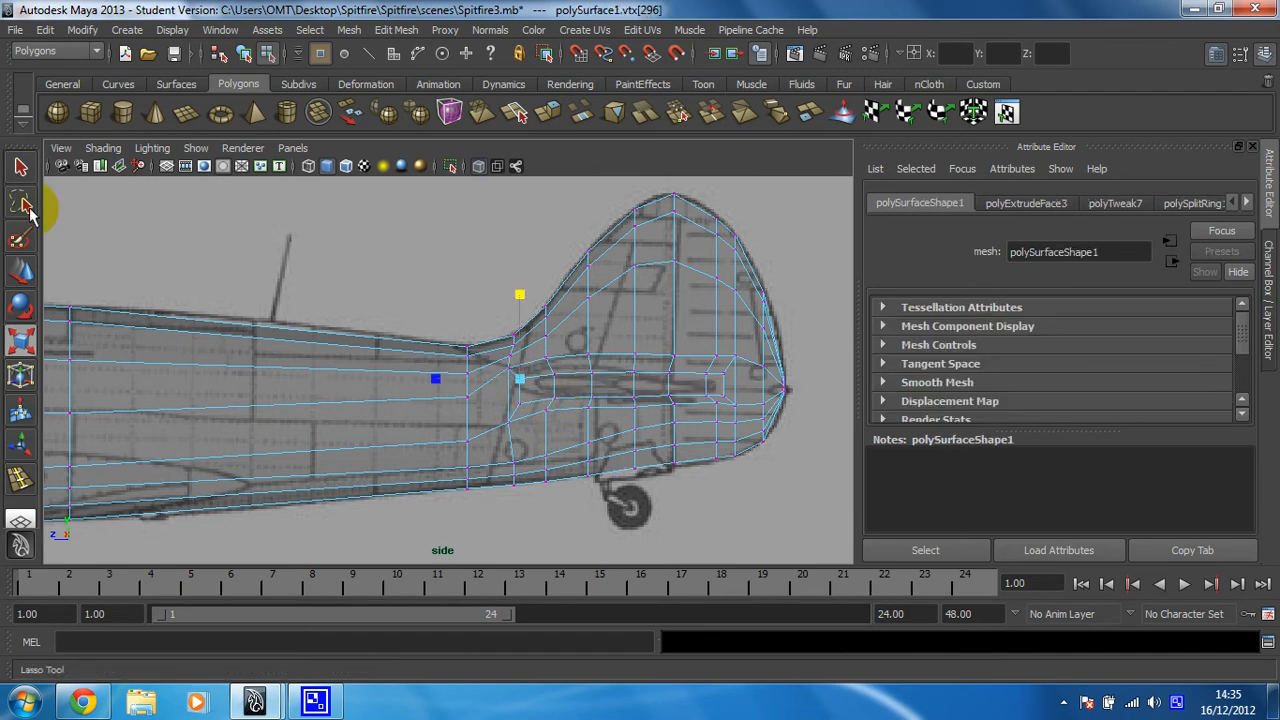
- Move the inner tailplane vertices onto the blueprint's upper and lower outline
click(22, 204)
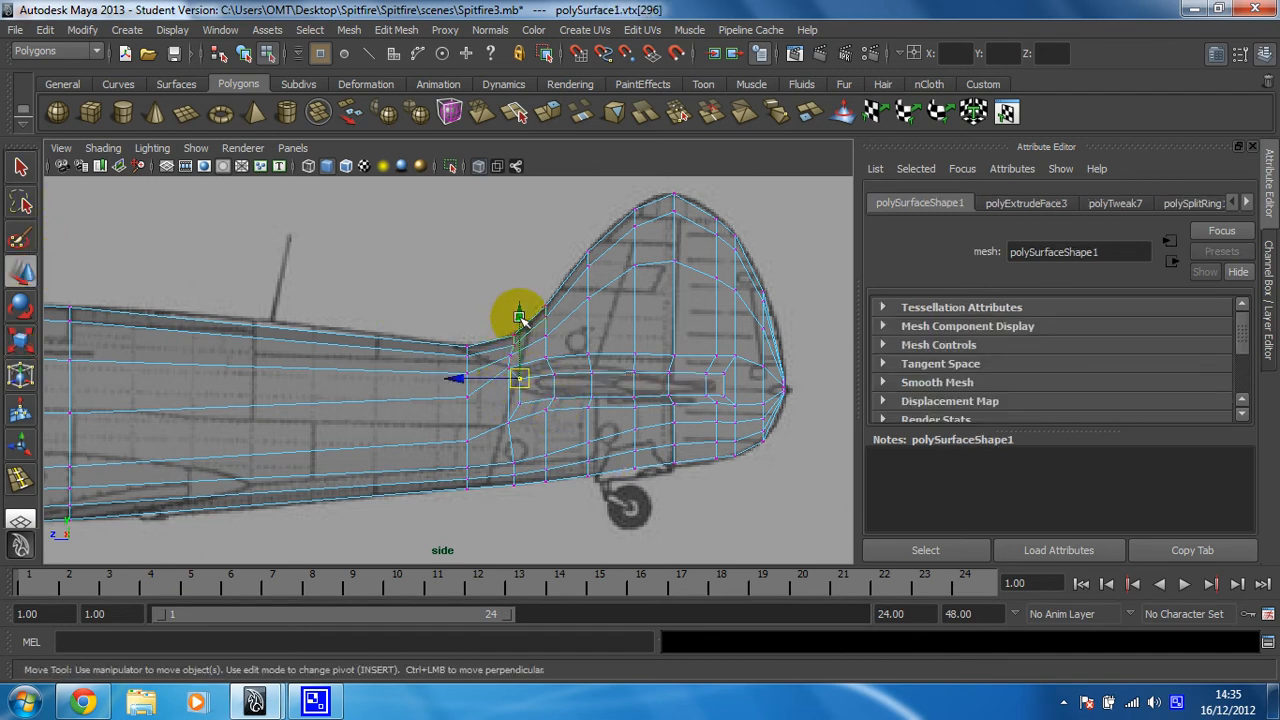
drag(520, 316, 516, 396)
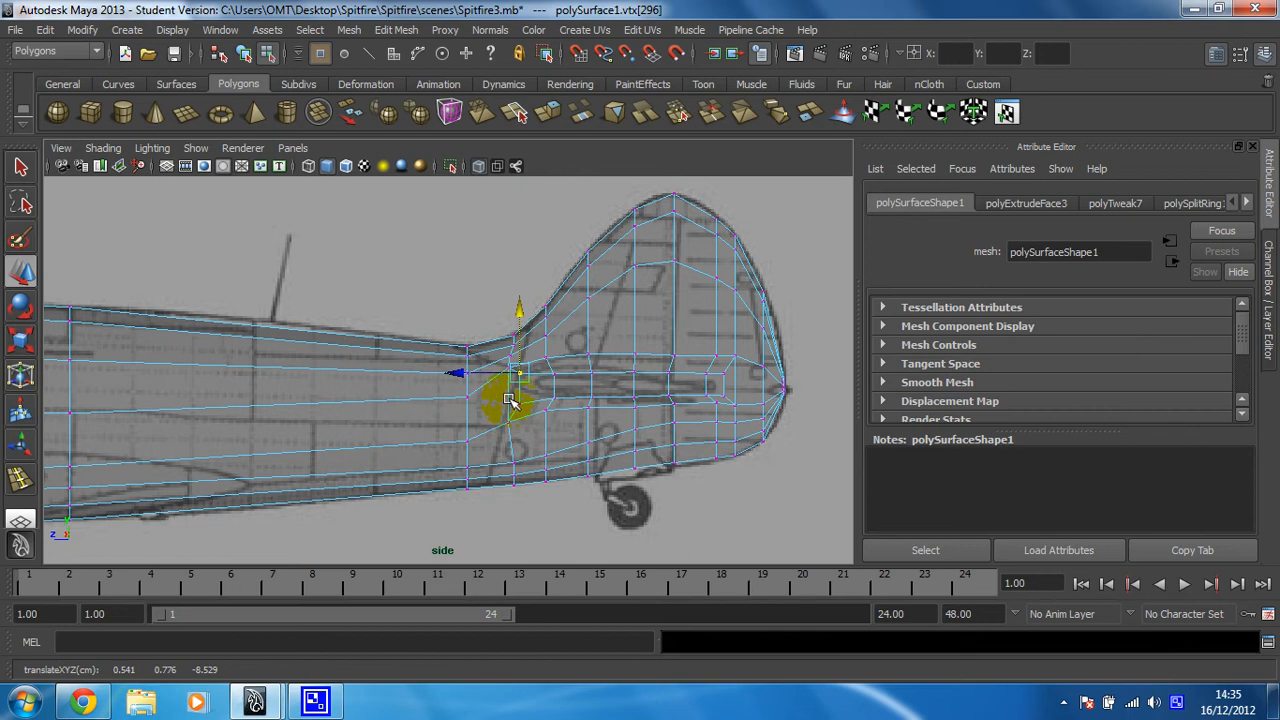
drag(516, 396, 520, 344)
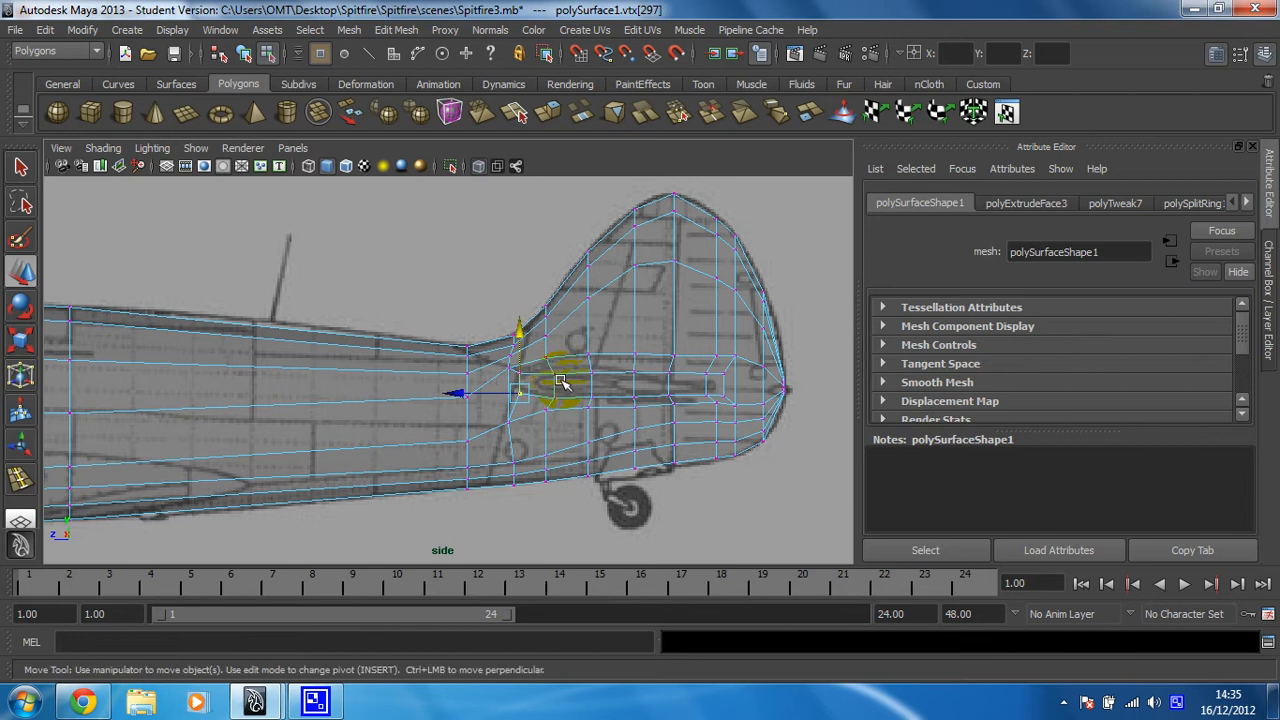
drag(560, 384, 564, 330)
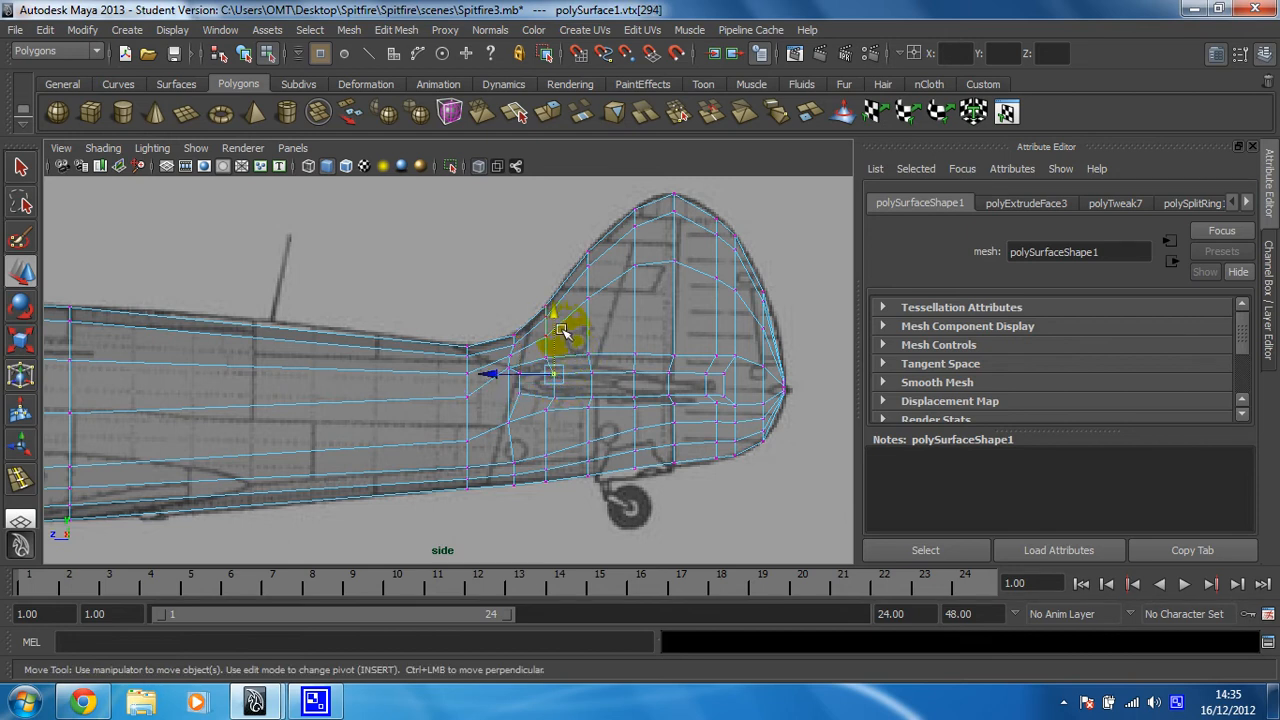
drag(564, 330, 550, 396)
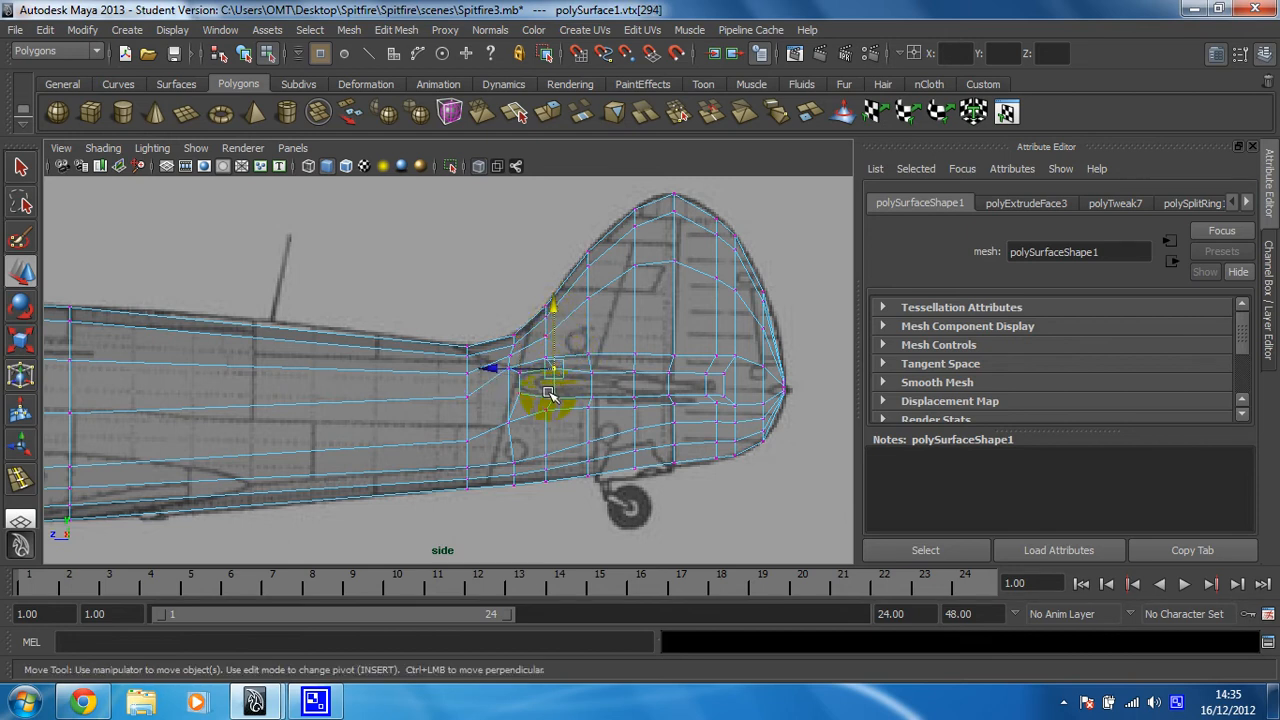
- Move the next vertices outward so the stub follows the blueprint tailplane edge
drag(556, 396, 610, 404)
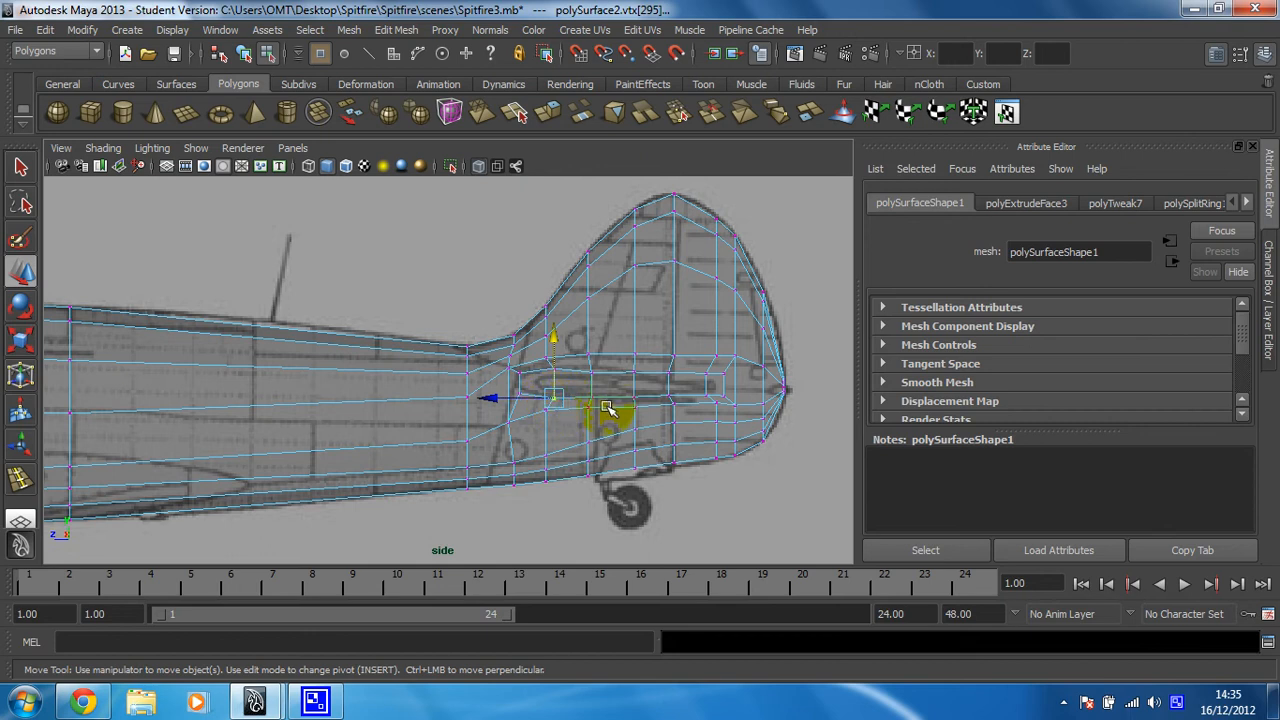
drag(604, 404, 590, 324)
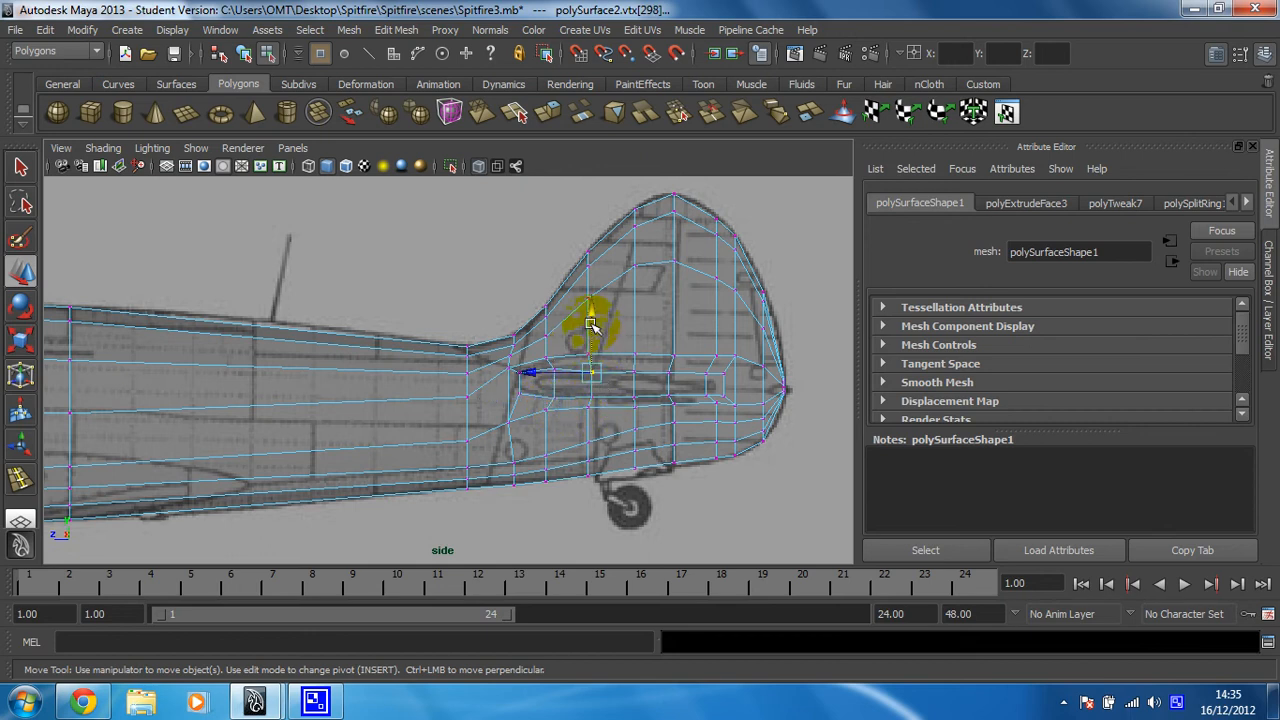
drag(590, 324, 624, 404)
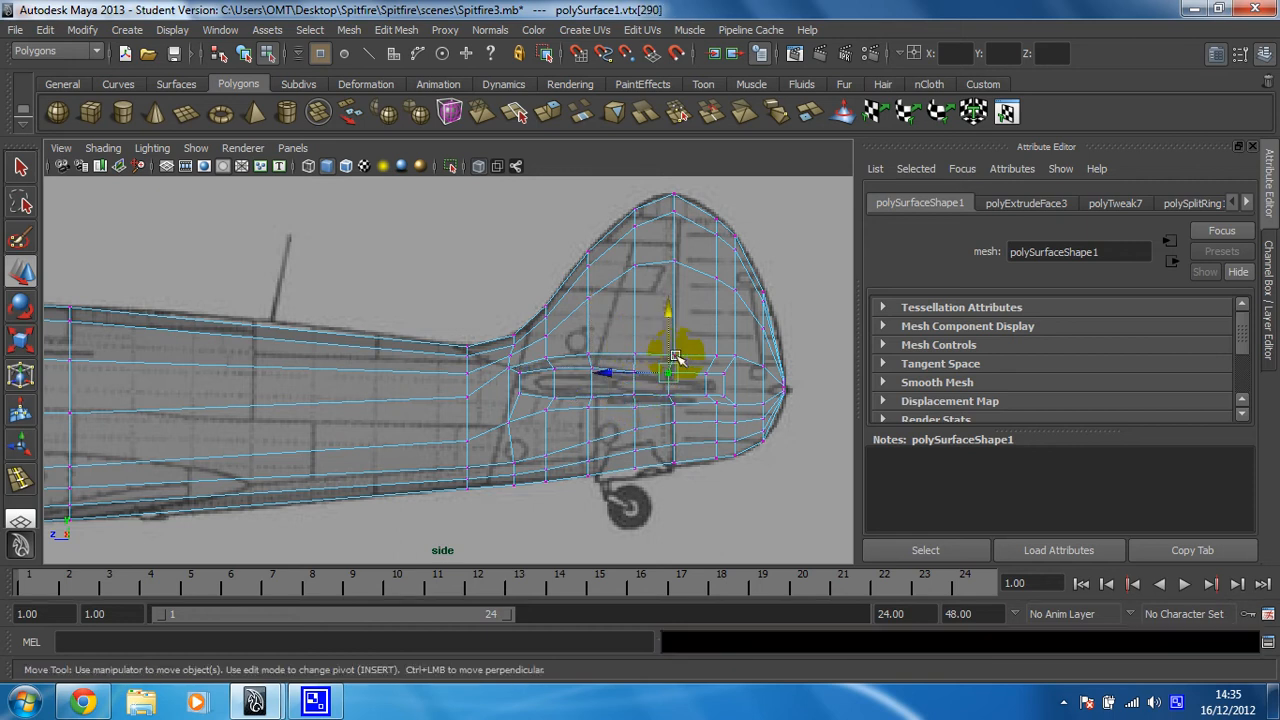
drag(670, 376, 650, 390)
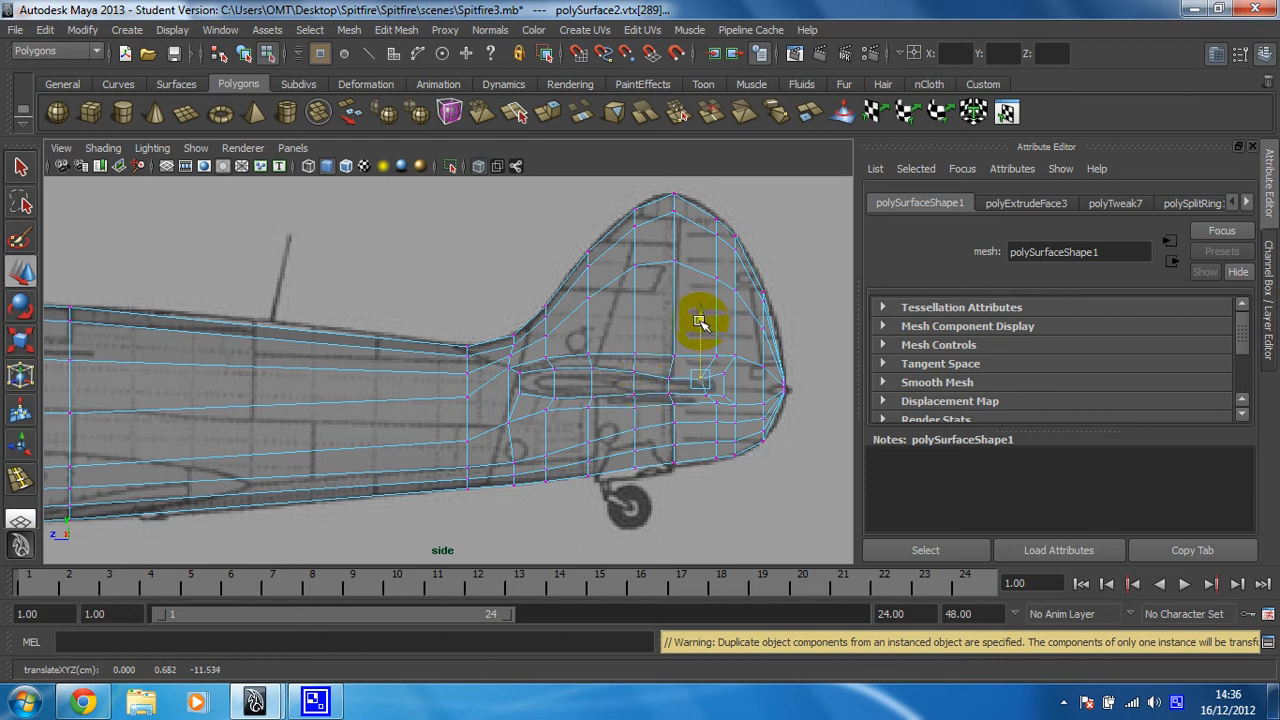
- Move the vertices toward the tailplane tip onto the blueprint outline
drag(700, 320, 700, 396)
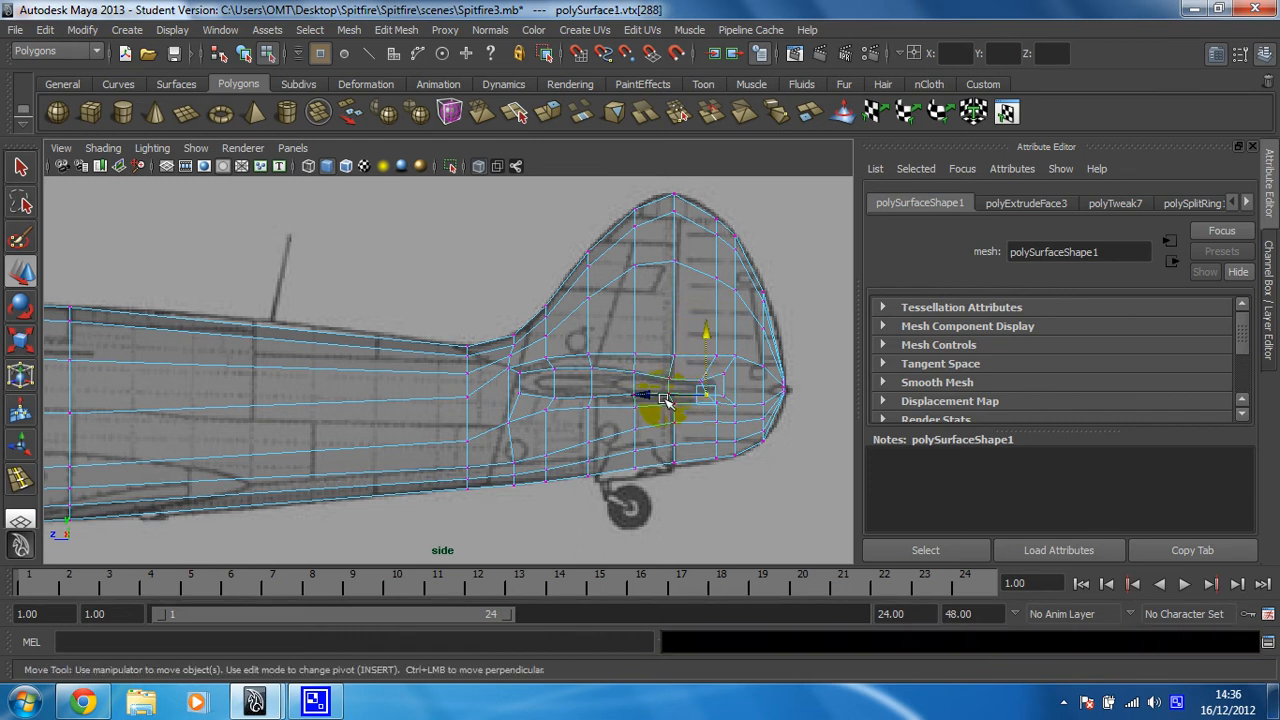
drag(664, 398, 644, 398)
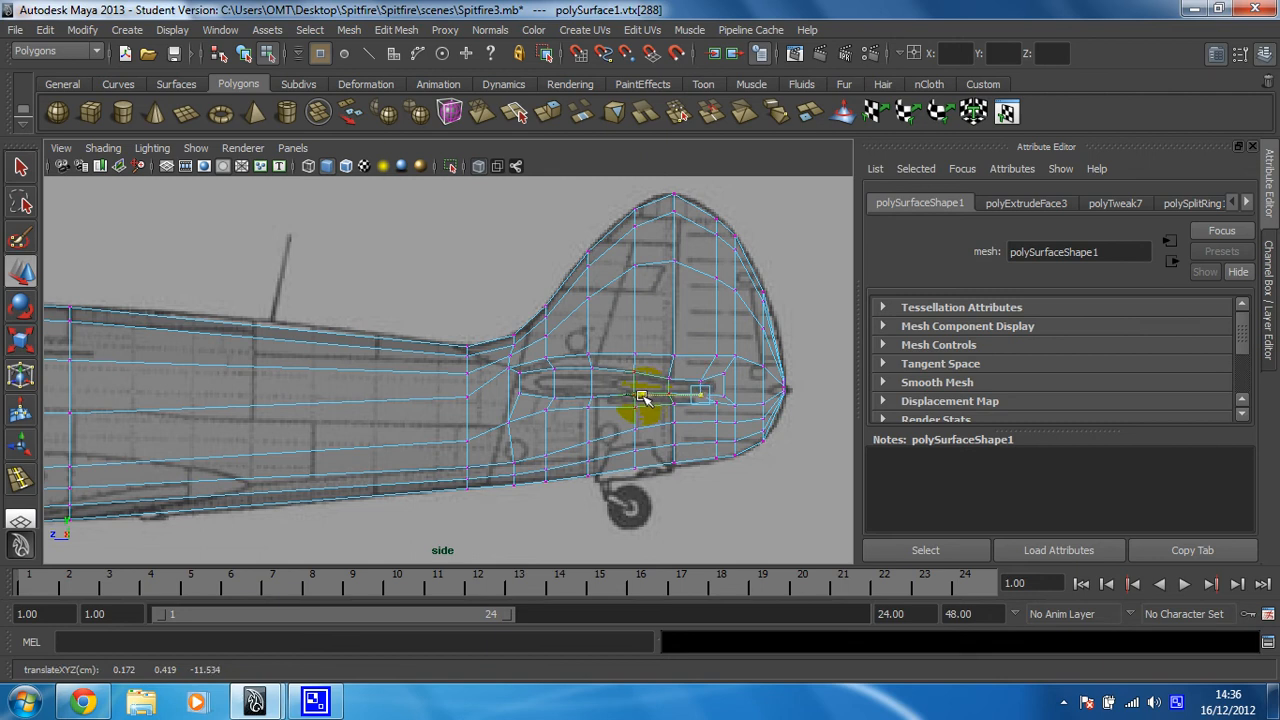
drag(644, 396, 684, 376)
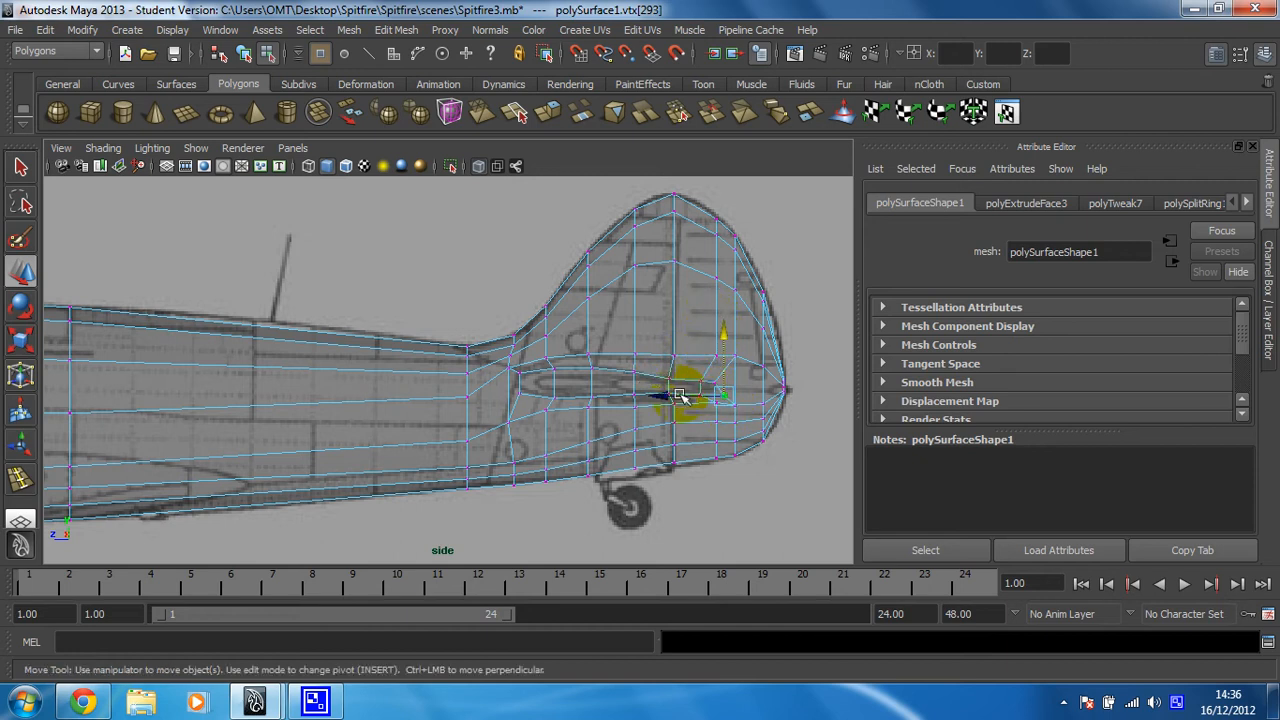
drag(684, 396, 716, 340)
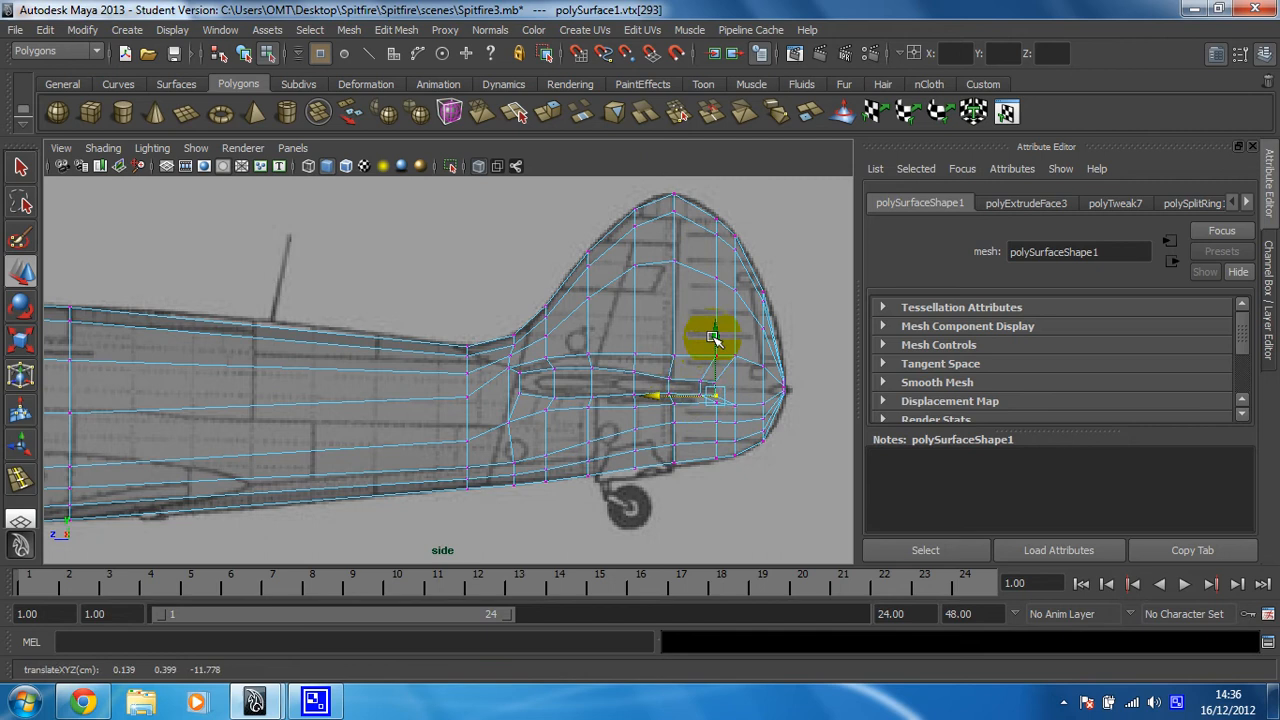
drag(712, 340, 776, 384)
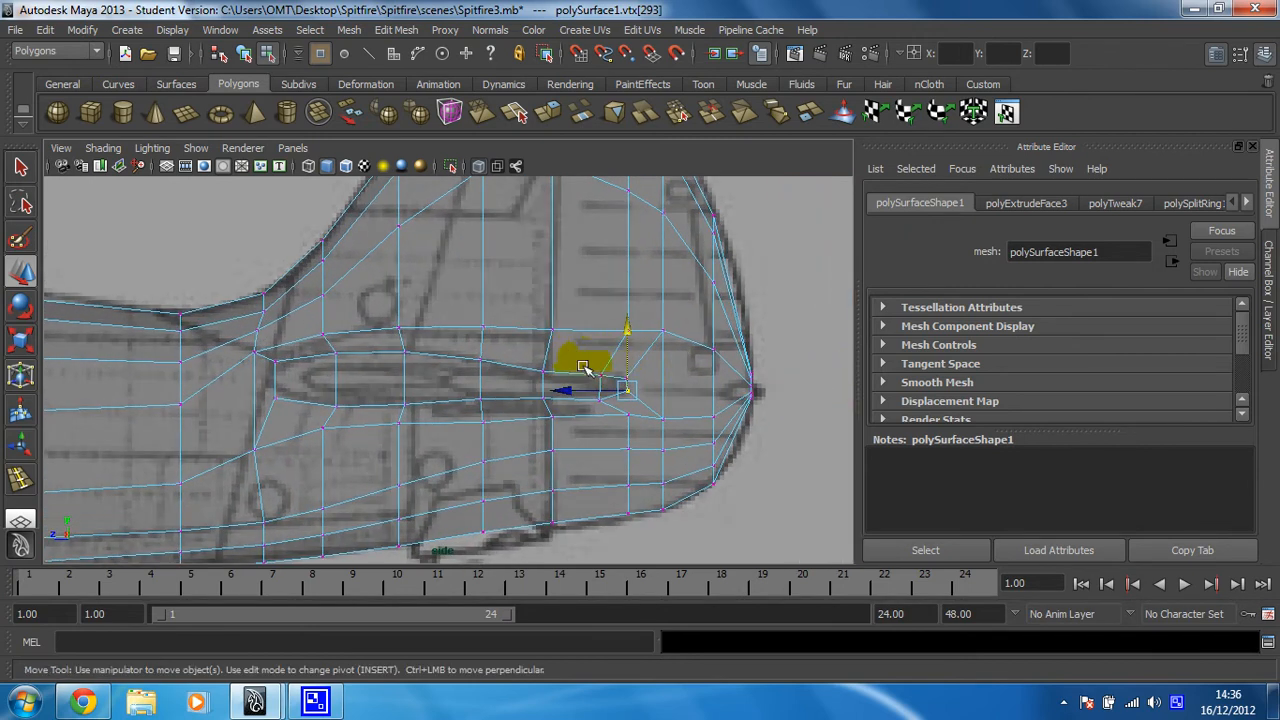
- Place the tip vertices on the blueprint edge and select a vertex pair for scaling
drag(584, 364, 604, 384)
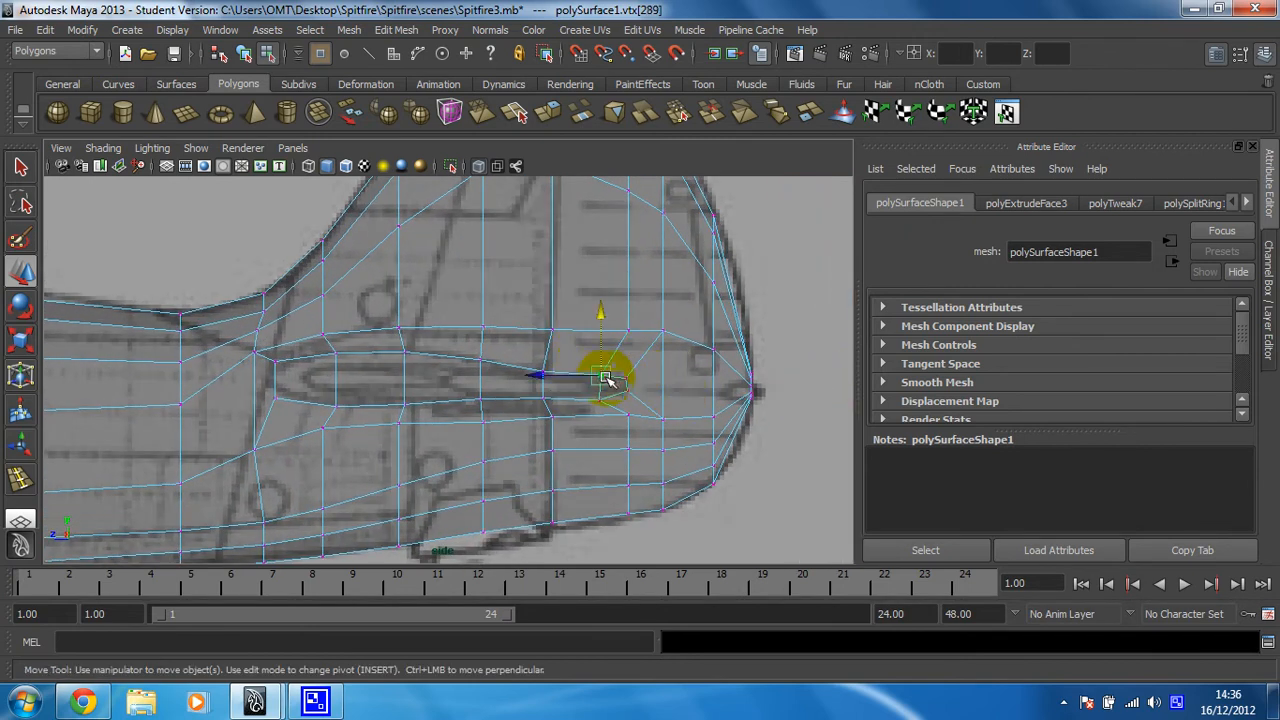
drag(604, 378, 622, 324)
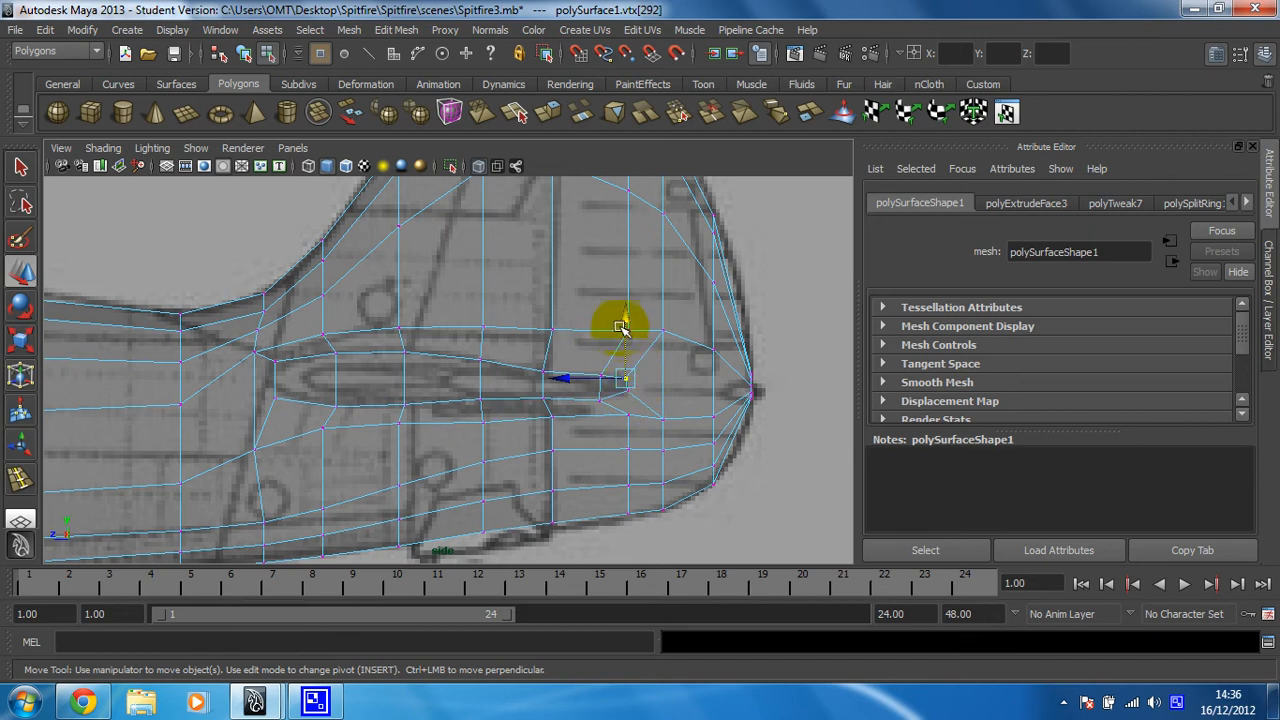
drag(620, 324, 628, 392)
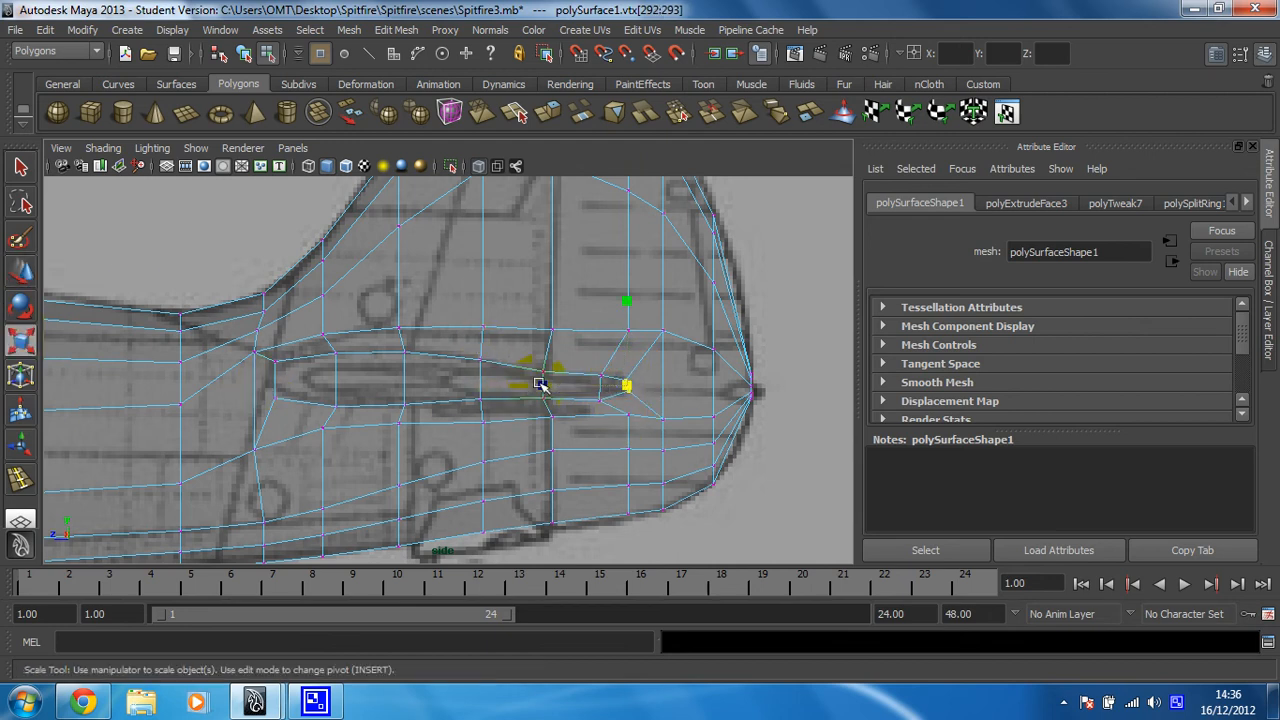
- Scale vertex pairs at the tip and root so the tailplane width tapers to the blueprint
drag(540, 384, 620, 388)
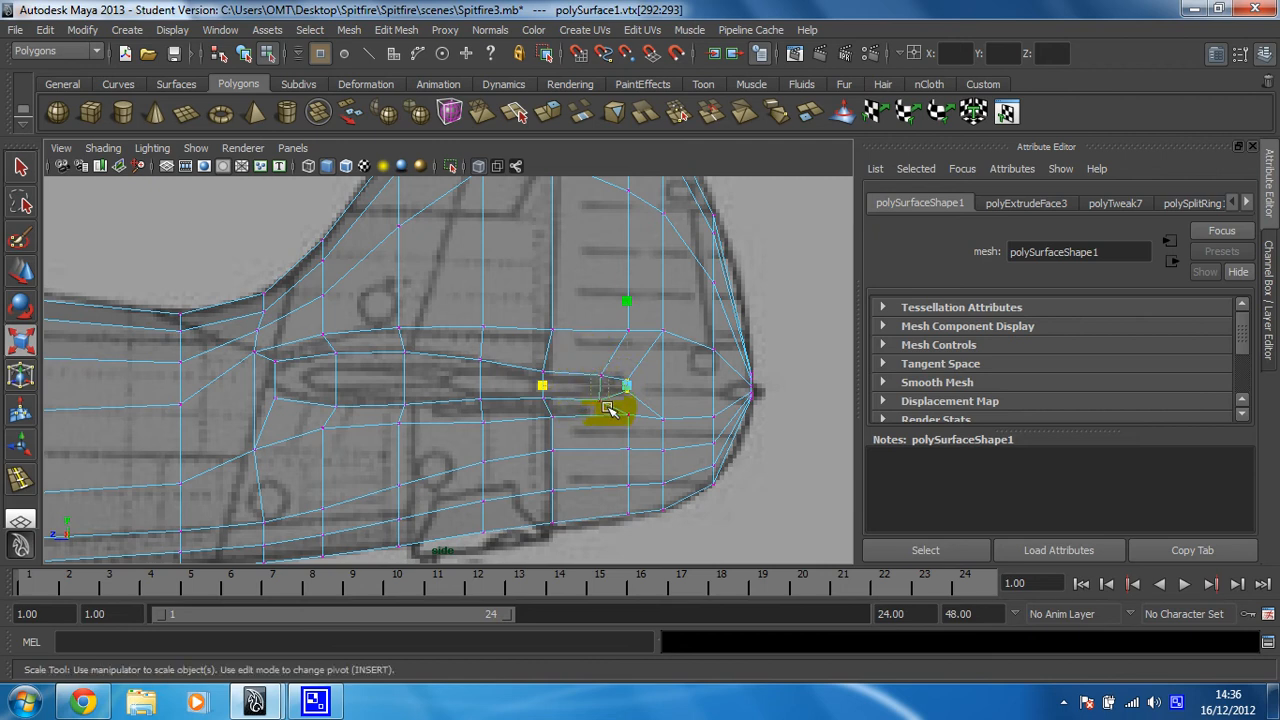
drag(616, 410, 556, 392)
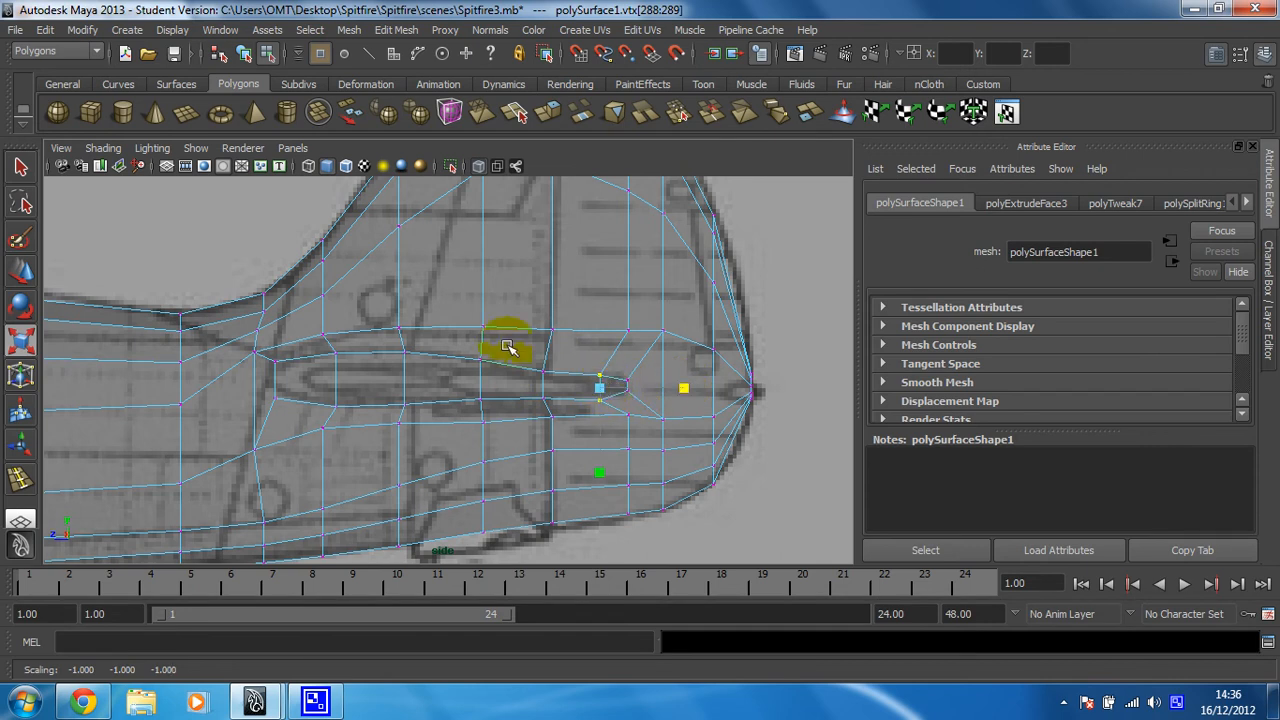
drag(510, 348, 484, 388)
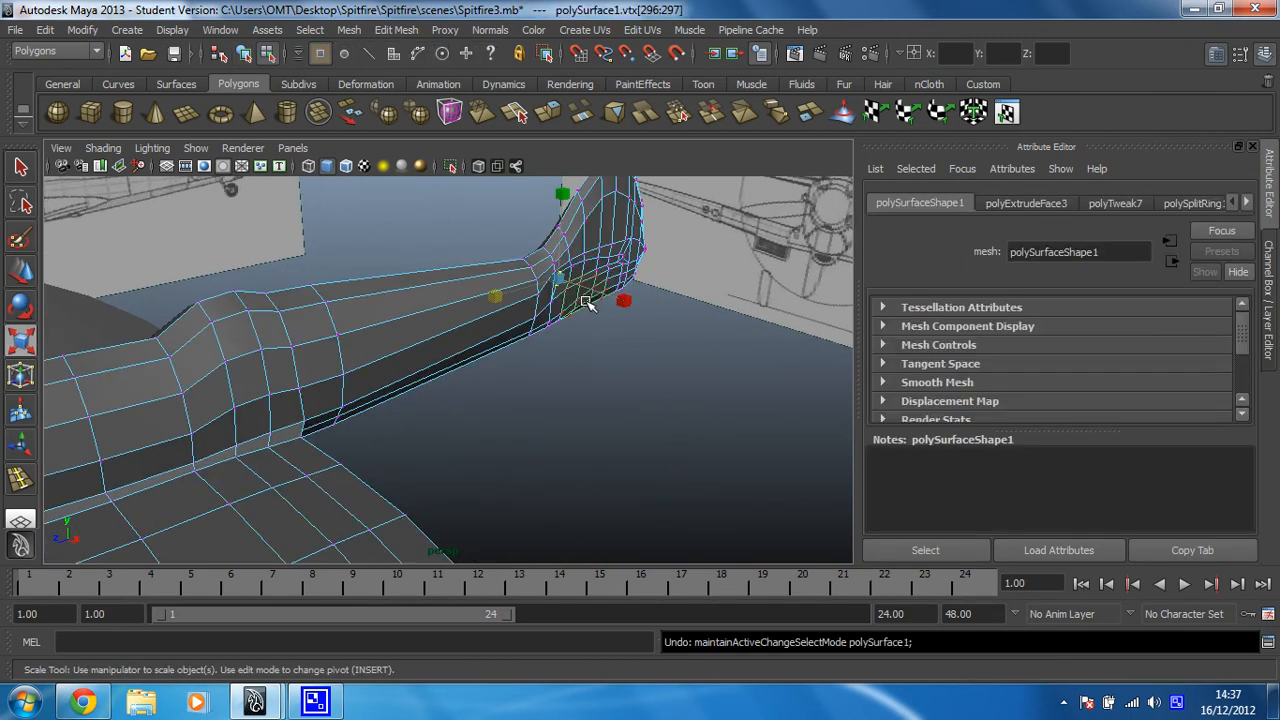
- Orbit around the tail section in perspective to inspect the shaped tailplane
right_click(580, 300)
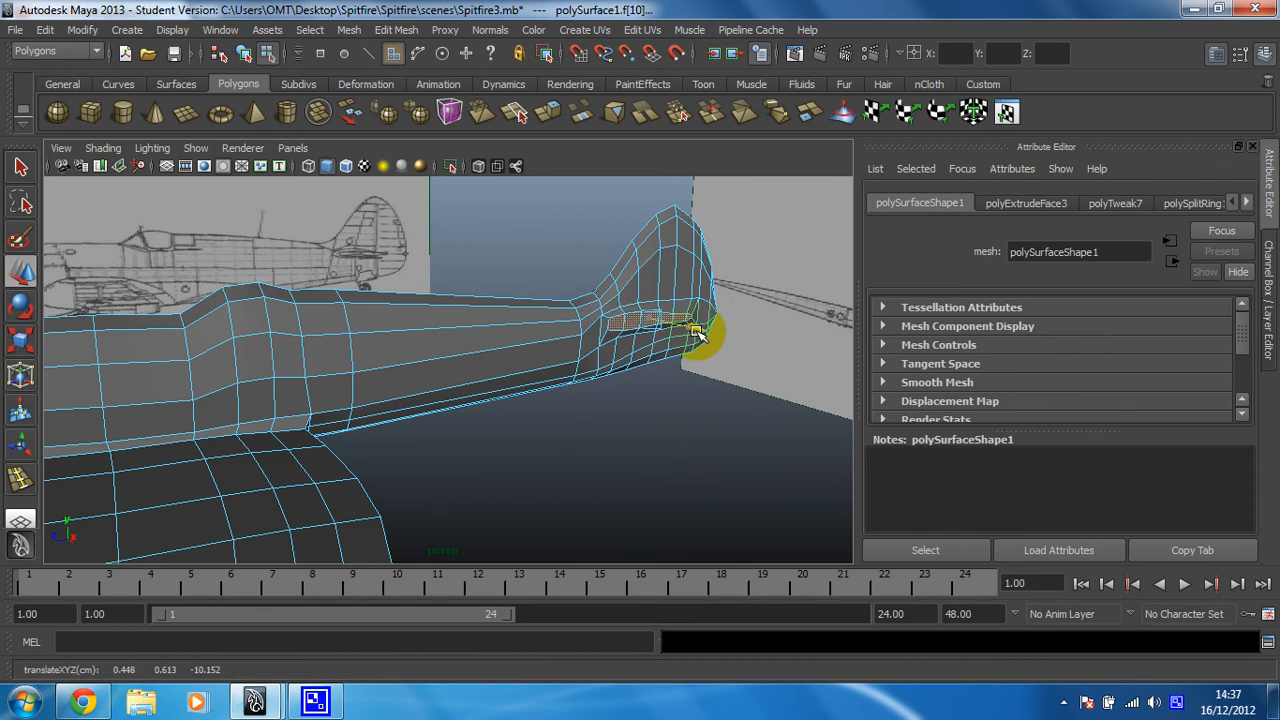
drag(700, 340, 690, 384)
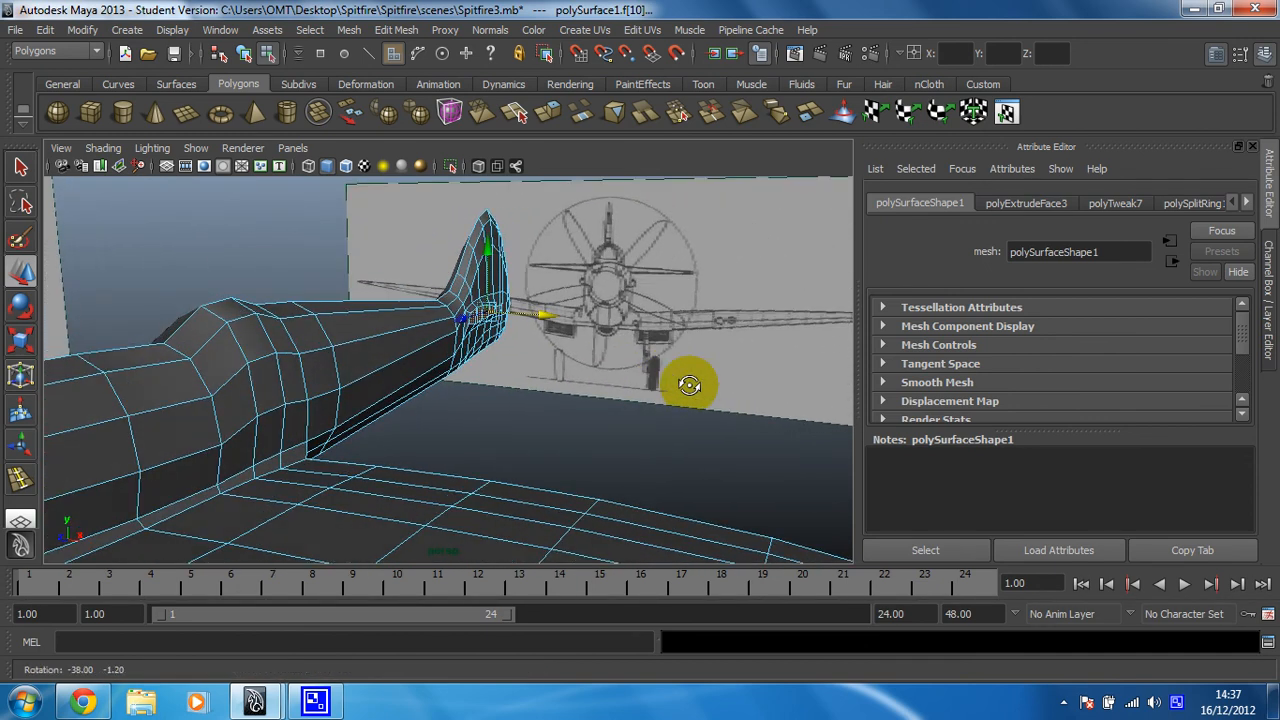
drag(690, 384, 720, 336)
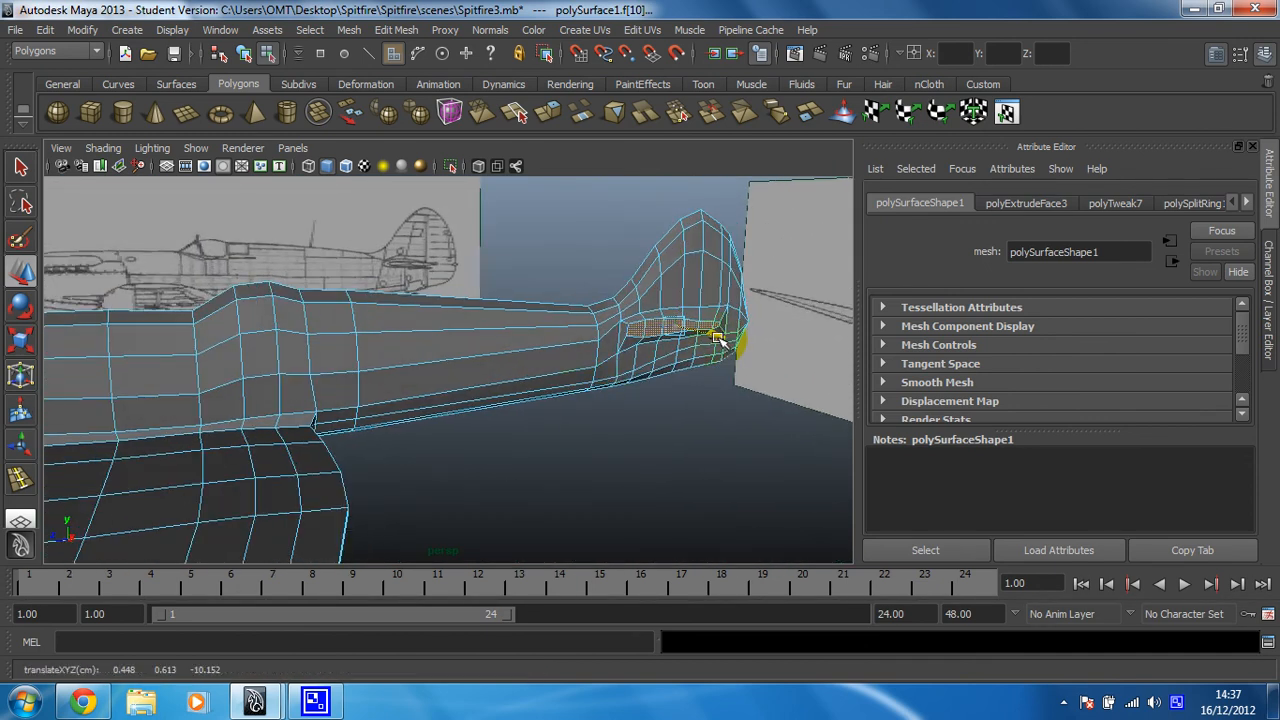